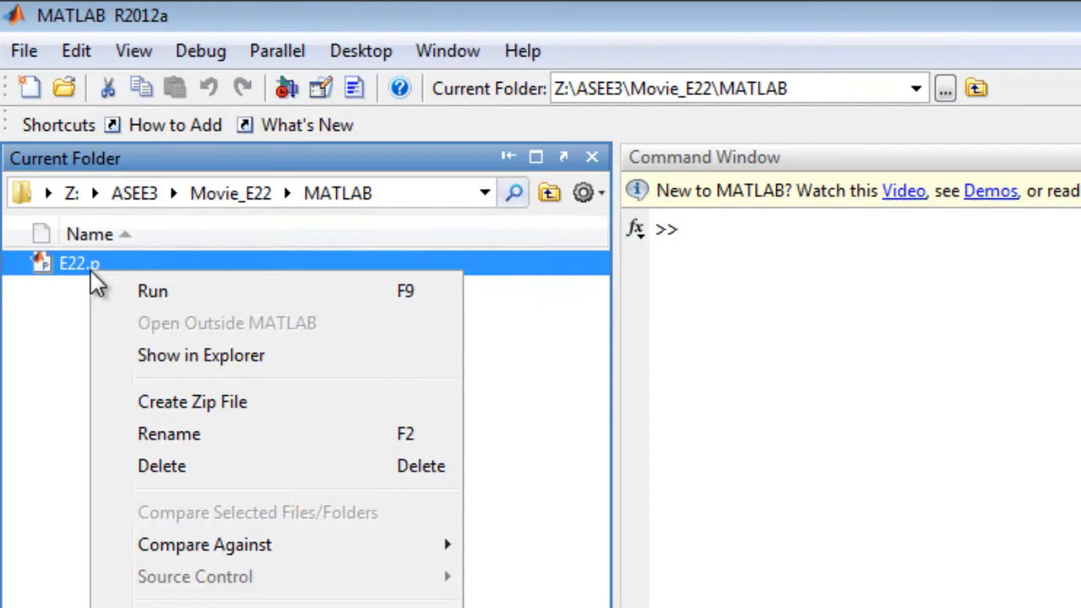
Run E22 and cycle the conducting object through brick and cylinder, ending on sphere
{"action": "left_click", "coordinate": [152, 291]}
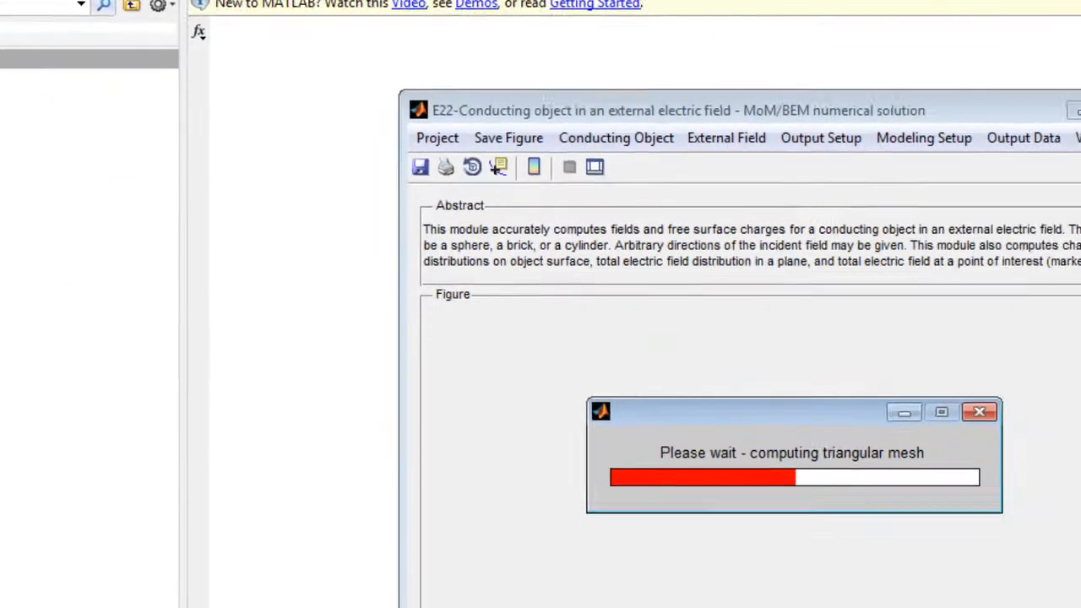
{"action": "left_click", "coordinate": [388, 44]}
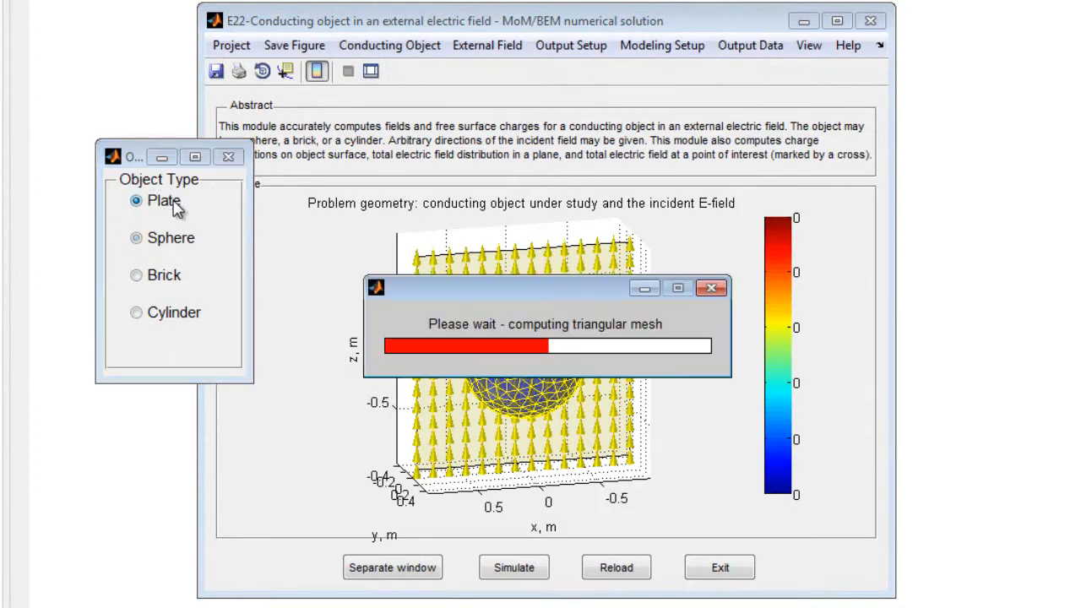
{"action": "left_click", "coordinate": [135, 275]}
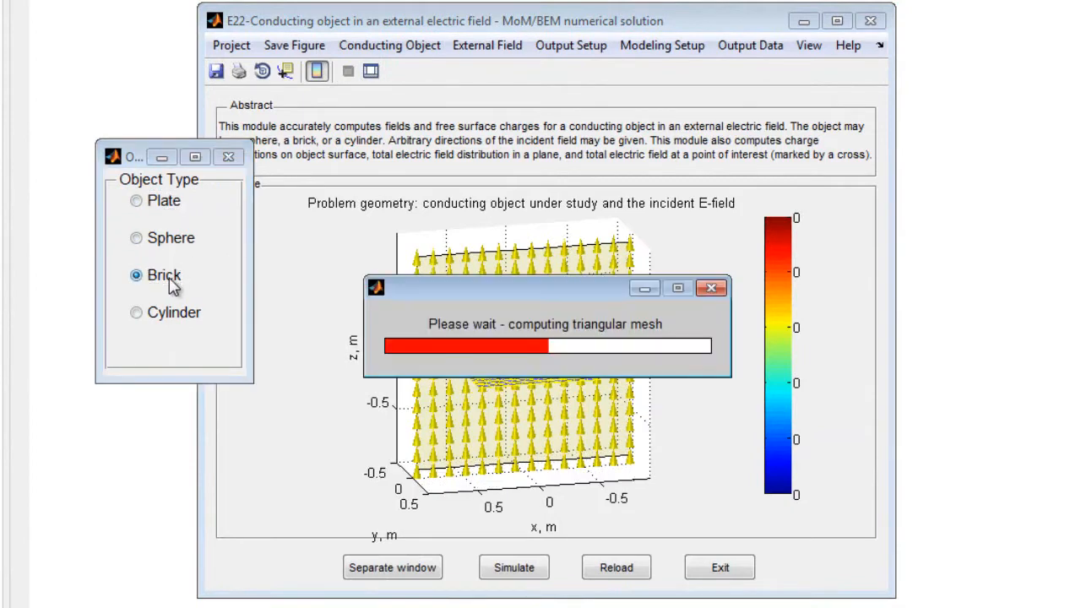
{"action": "left_click", "coordinate": [135, 313]}
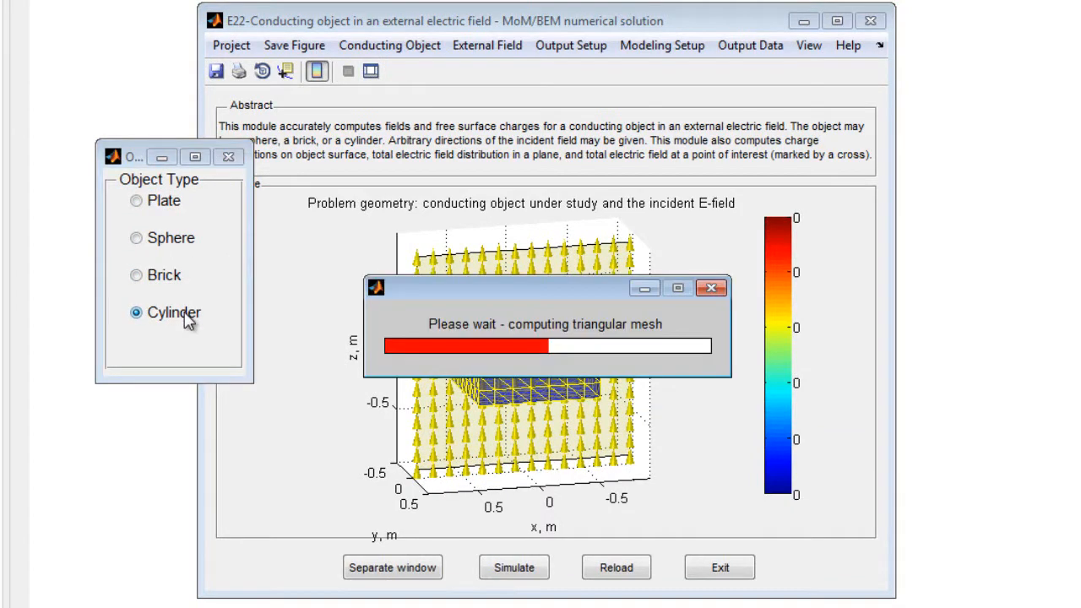
{"action": "left_click", "coordinate": [135, 237]}
{"action": "type", "text": "1"}
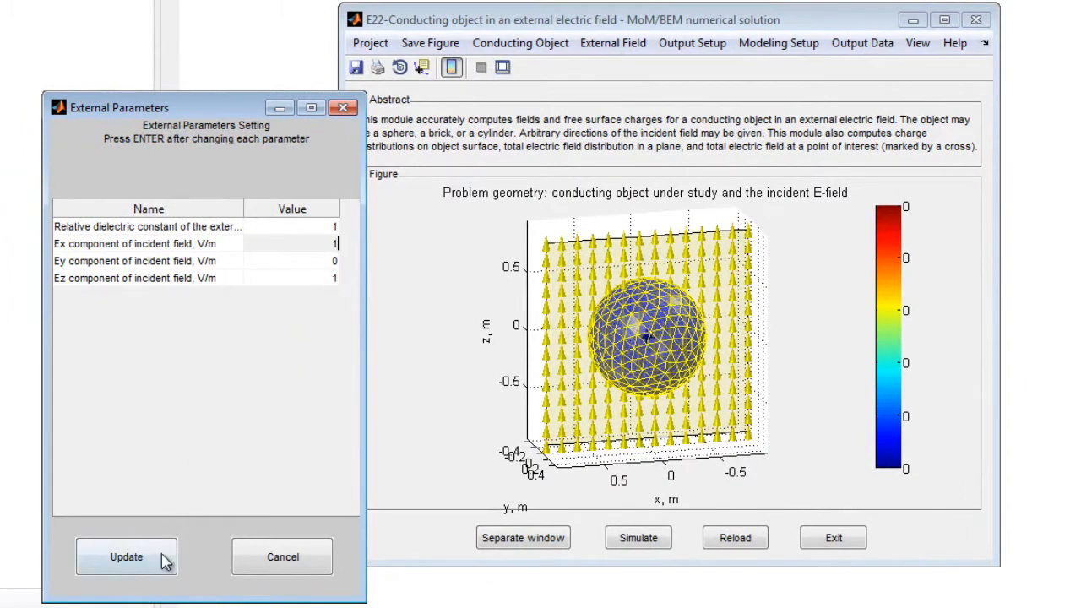
Apply a purely vertical incident field (Ex 0, Ey 0, Ez 1 V/m) around the sphere
{"action": "left_click", "coordinate": [125, 557]}
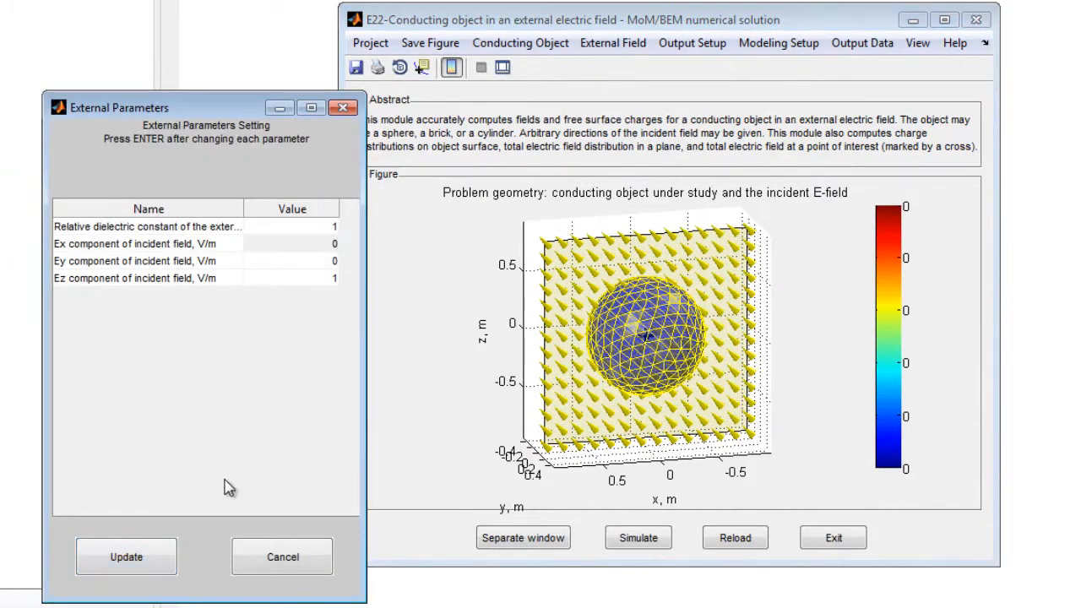
{"action": "left_click", "coordinate": [125, 558]}
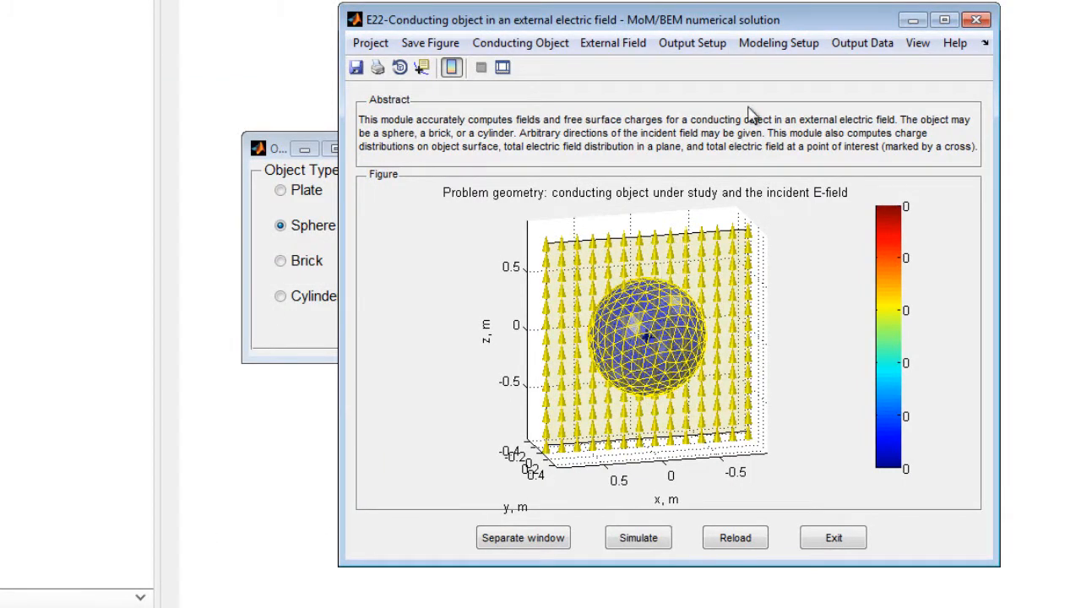
Apply the observation plane settings and simulate the sphere's surface charge density
{"action": "left_click", "coordinate": [693, 42]}
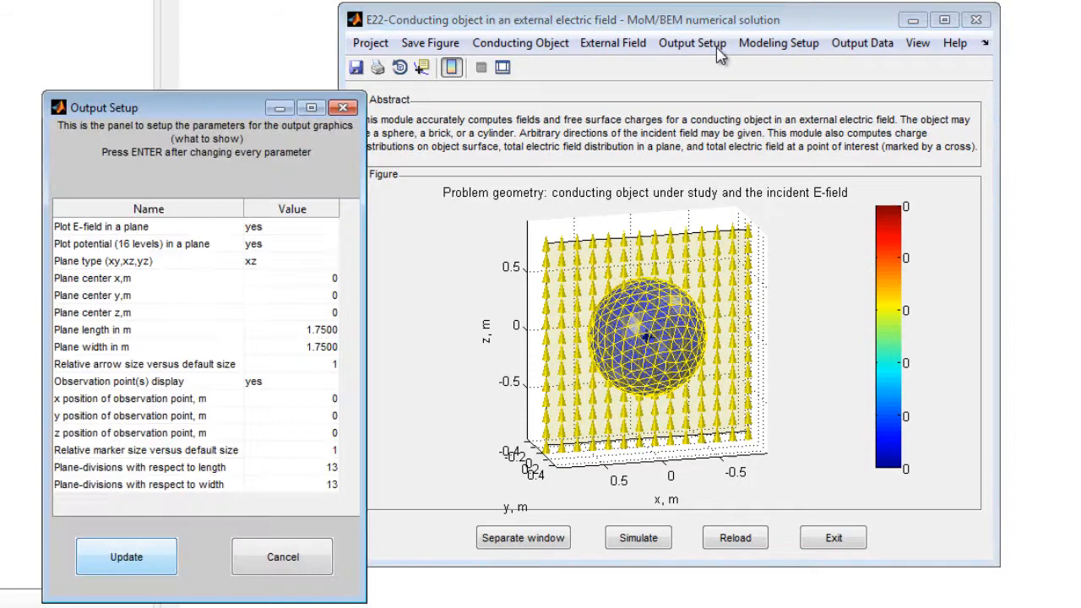
{"action": "left_click", "coordinate": [290, 226]}
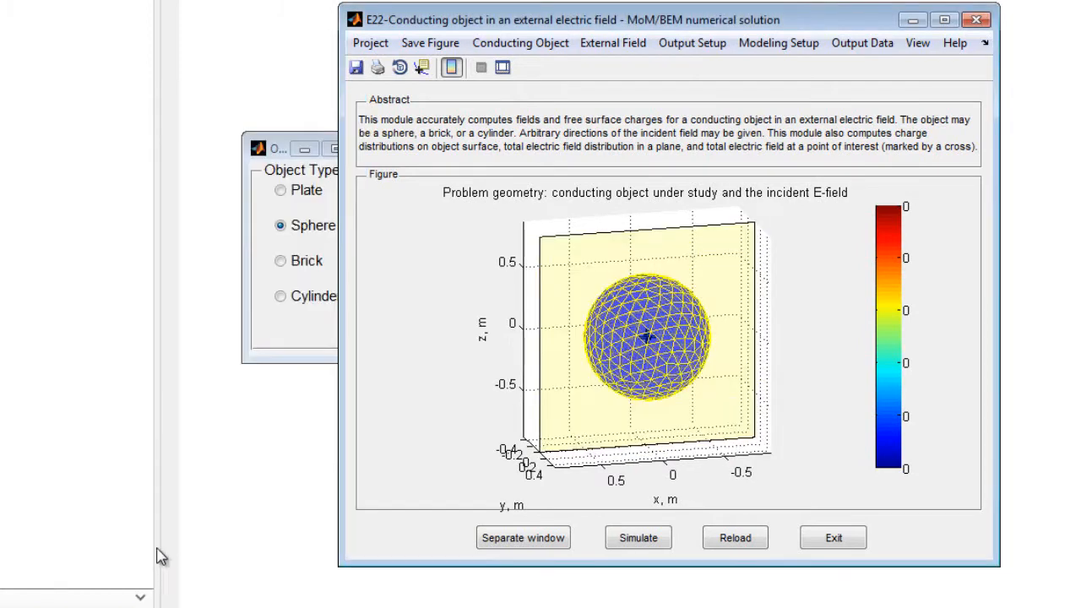
{"action": "left_click", "coordinate": [639, 537]}
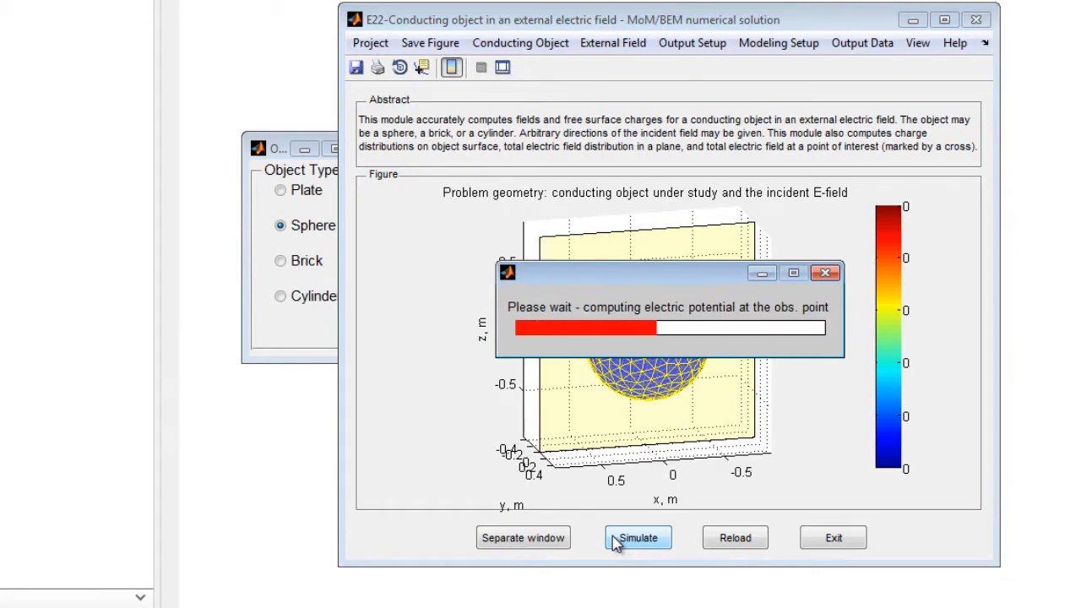
{"action": "left_click", "coordinate": [638, 537]}
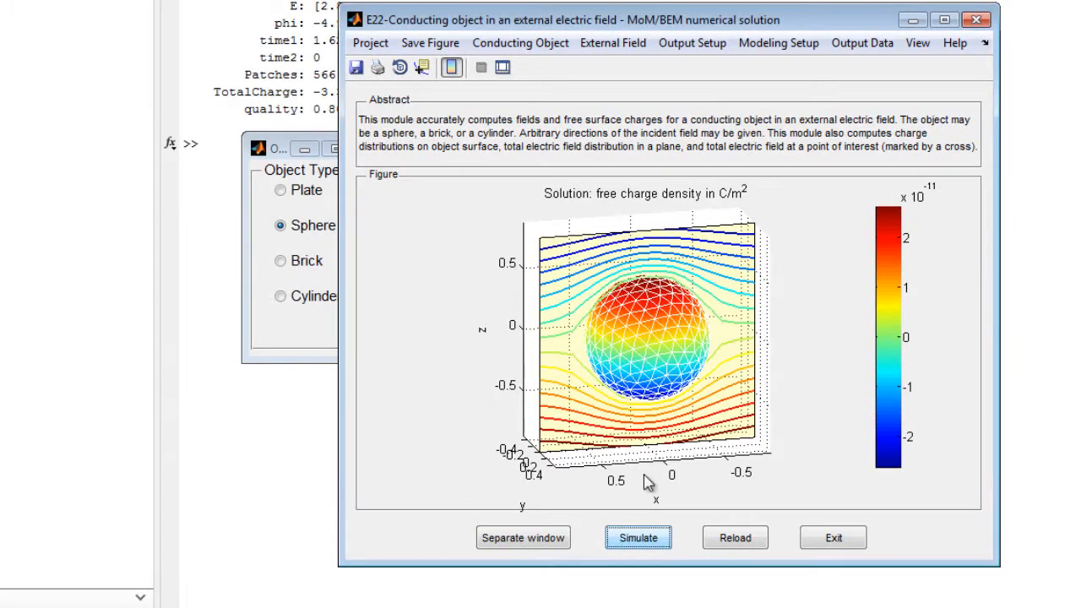
Enable plotting the total E-field arrows in the xz plane and recompute the plot
{"action": "left_click", "coordinate": [693, 42]}
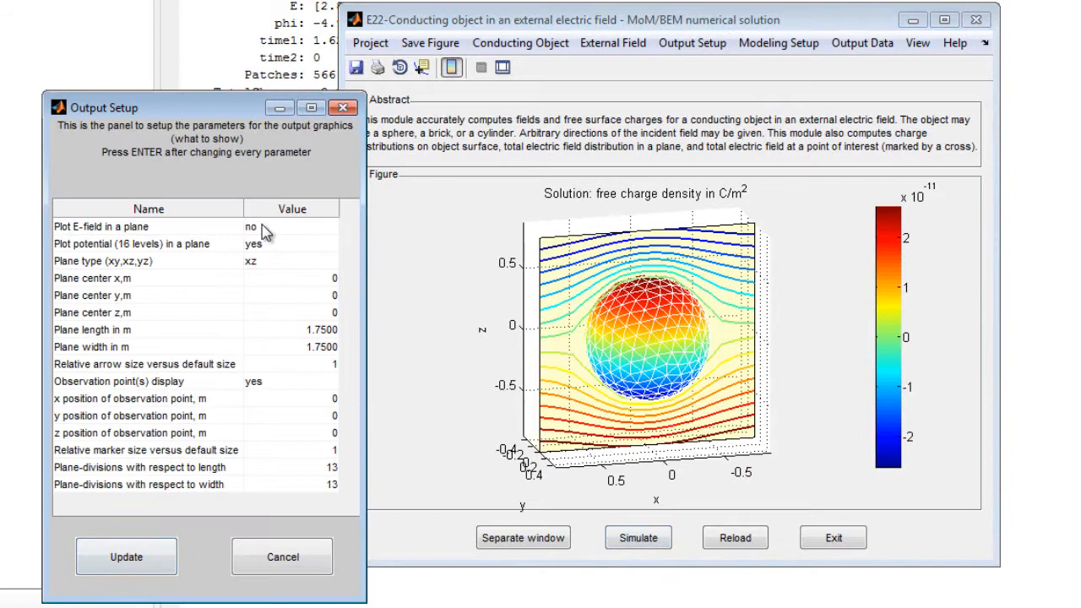
{"action": "left_click", "coordinate": [290, 226]}
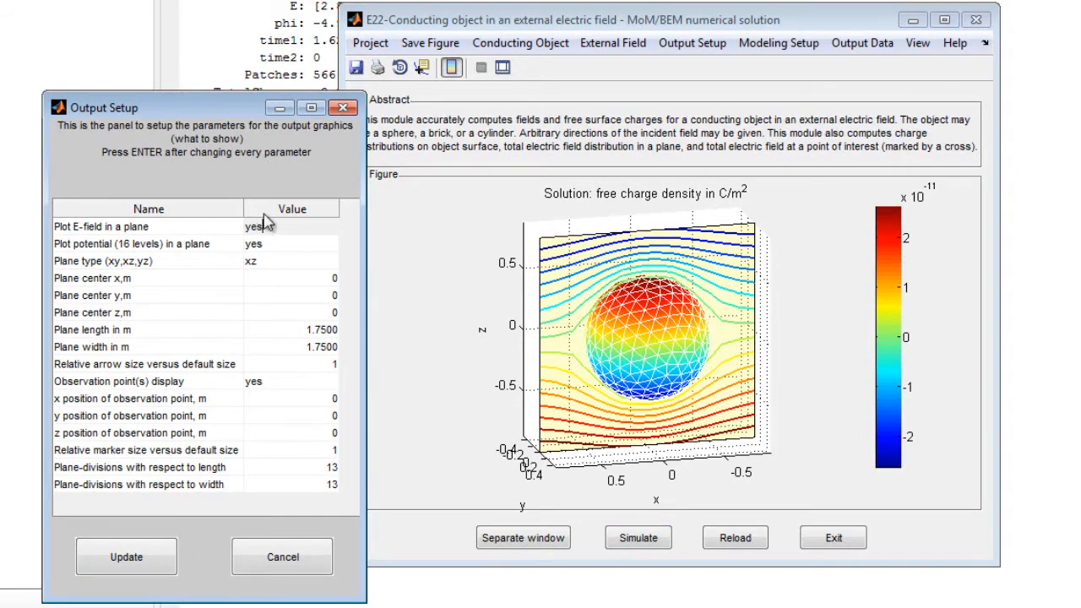
{"action": "left_click", "coordinate": [125, 558]}
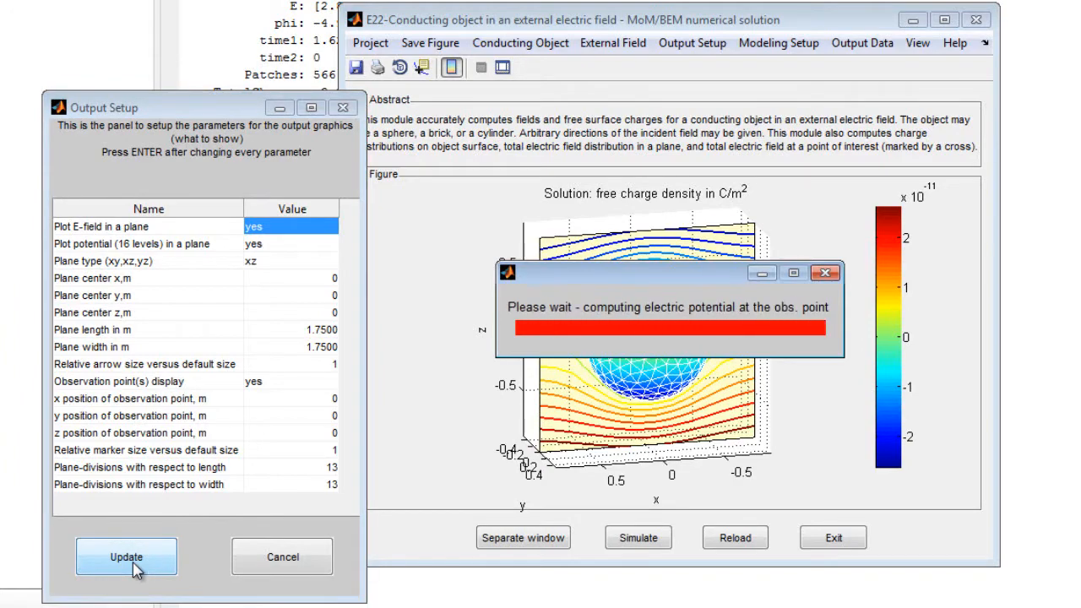
{"action": "left_click", "coordinate": [125, 558]}
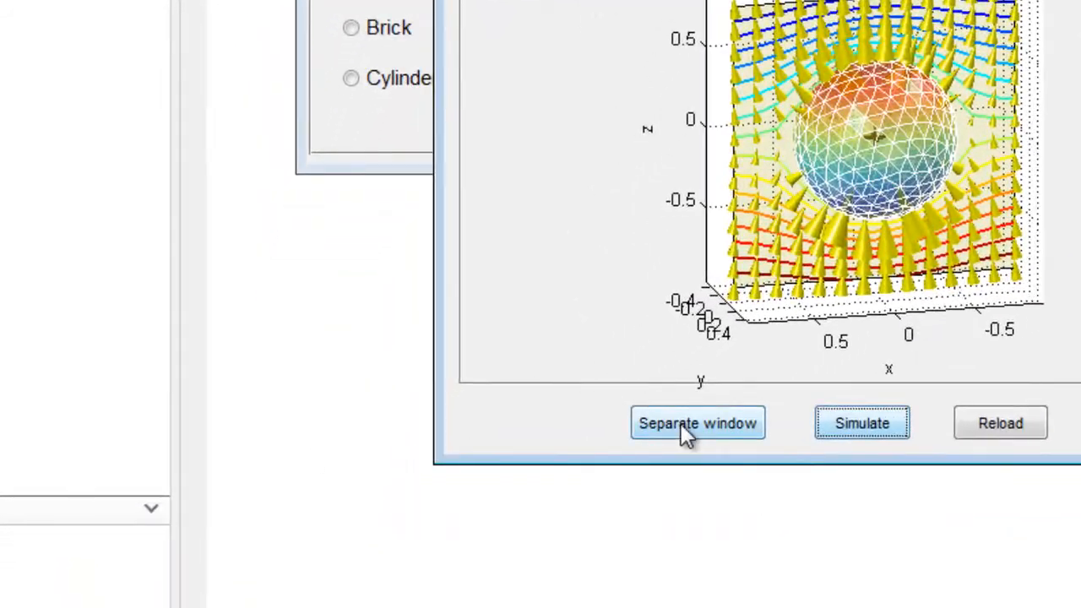
Show the solution in a separate figure and orbit it to see the sphere edge-on
{"action": "left_click", "coordinate": [698, 423]}
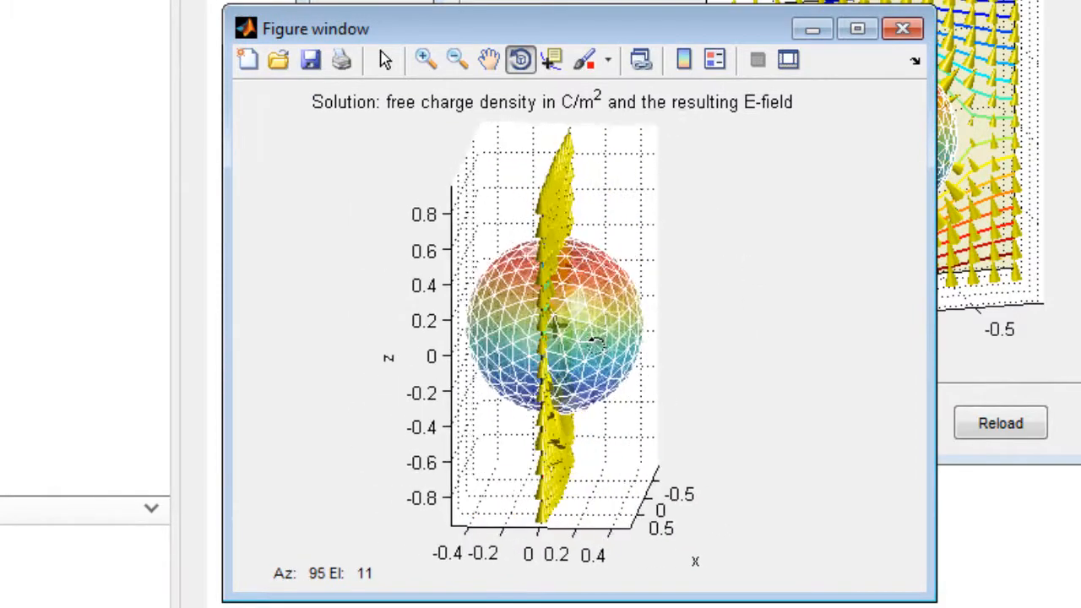
{"action": "left_click_drag", "start_coordinate": [592, 338], "coordinate": [684, 338]}
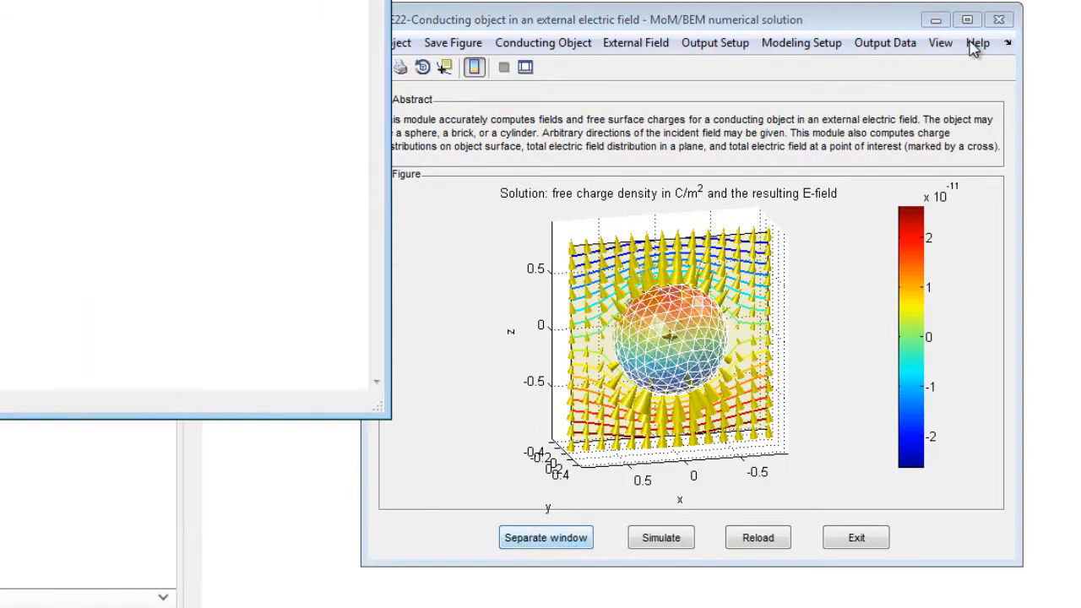
Browse the E22 help documentation down to the menu item descriptions
{"action": "left_click", "coordinate": [977, 43]}
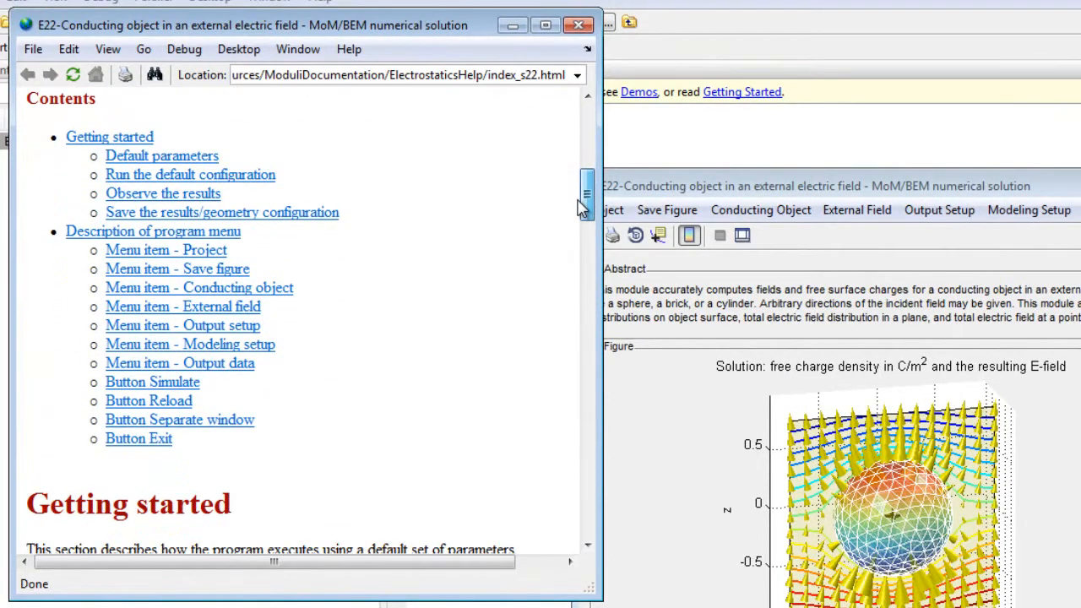
{"action": "scroll", "scroll_direction": "down", "scroll_amount": 3}
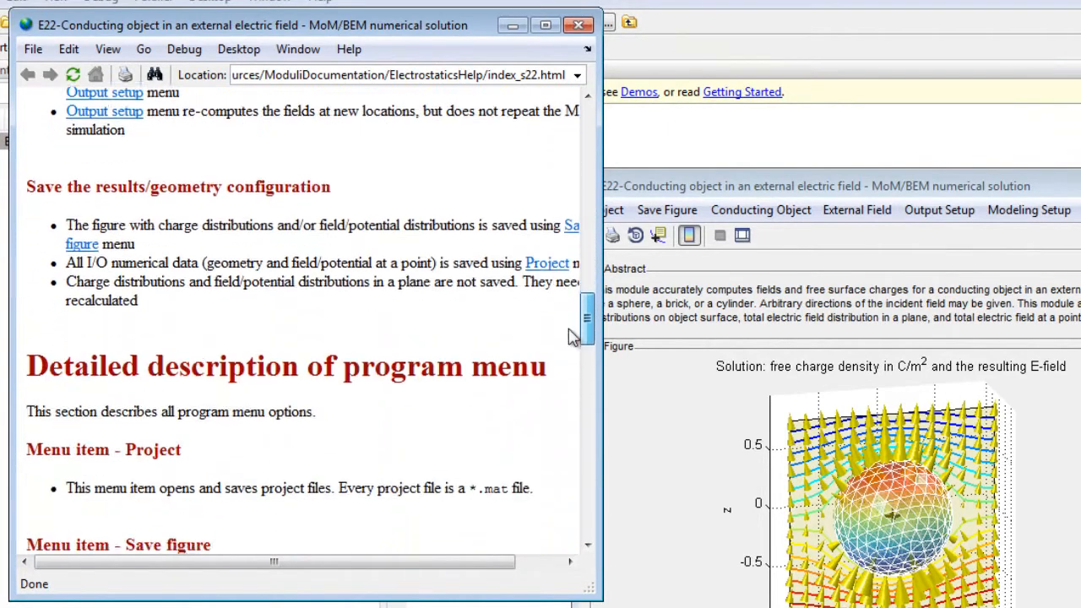
{"action": "scroll", "scroll_direction": "down", "scroll_amount": 3}
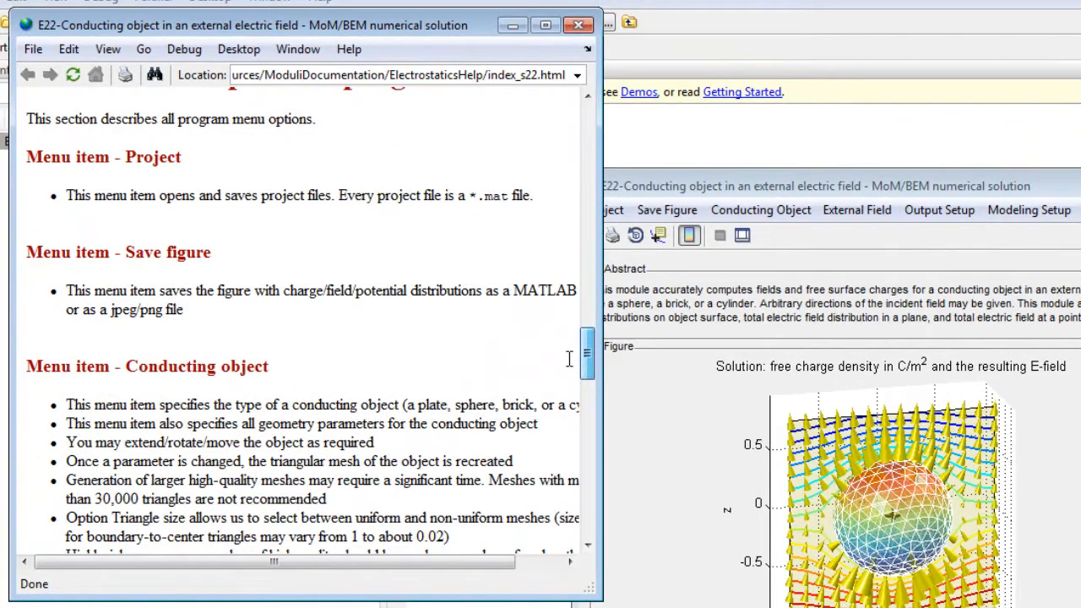
{"action": "scroll", "scroll_direction": "down", "scroll_amount": 3}
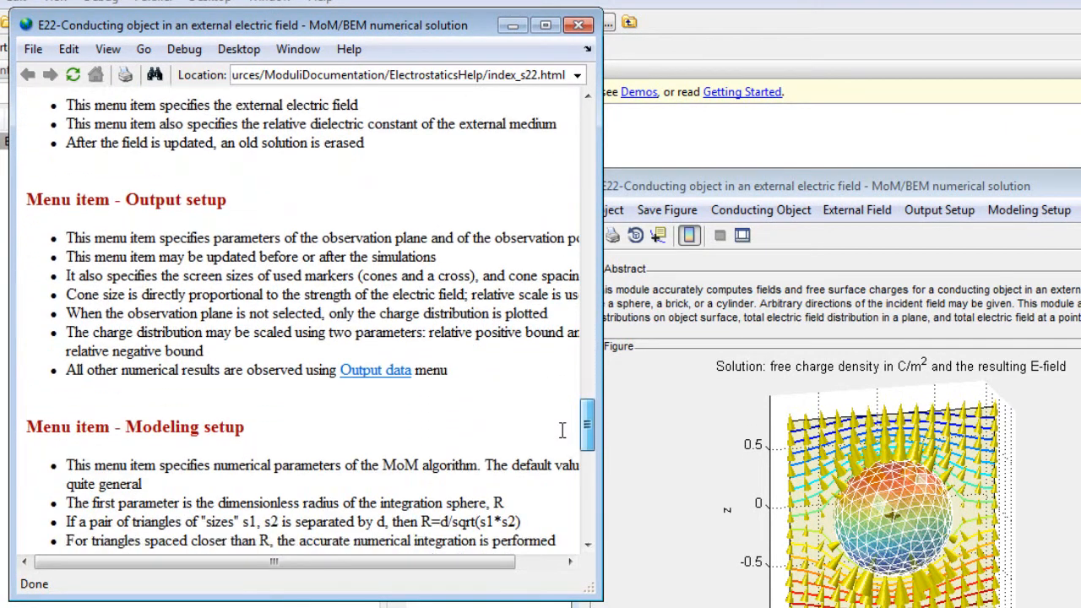
{"action": "scroll", "scroll_direction": "down", "scroll_amount": 3}
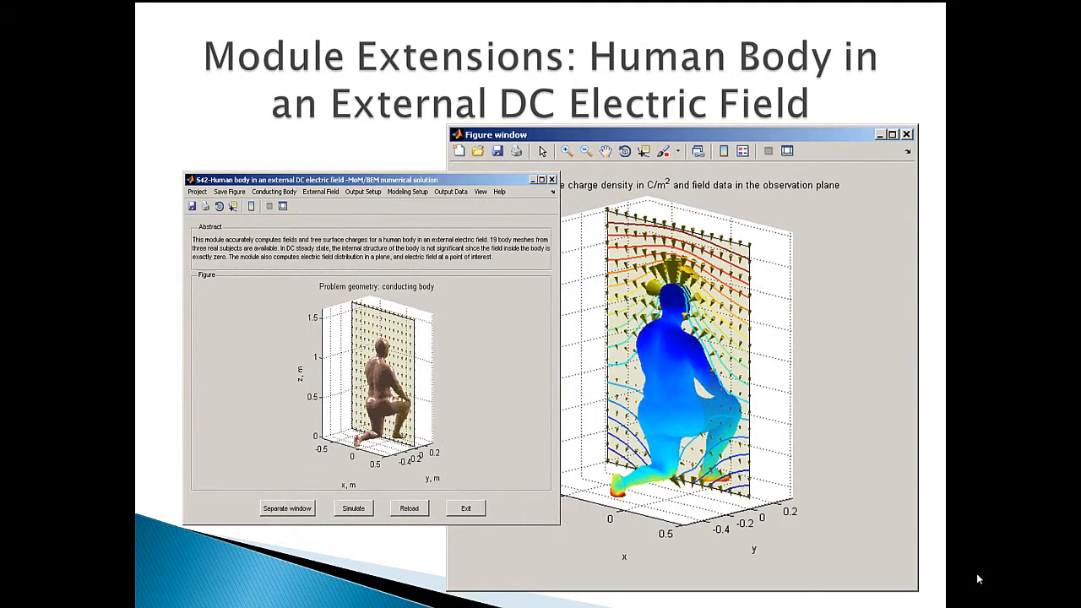
Advance the slideshow to the Download and Test Electrostatic Module slide
{"action": "key", "text": "Right"}
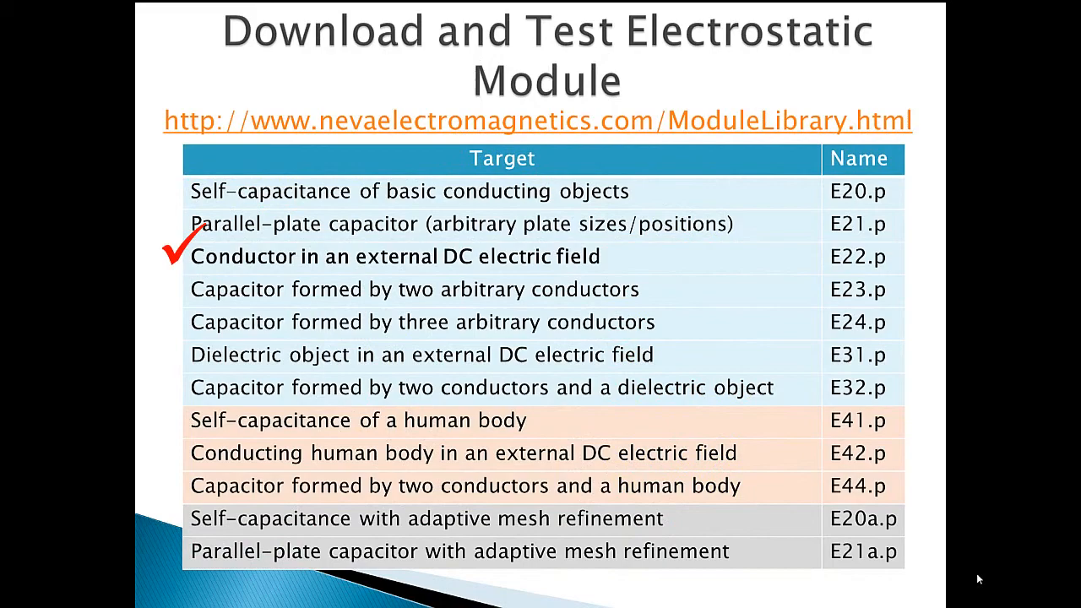
{"action": "mouse_move", "coordinate": [970, 574]}
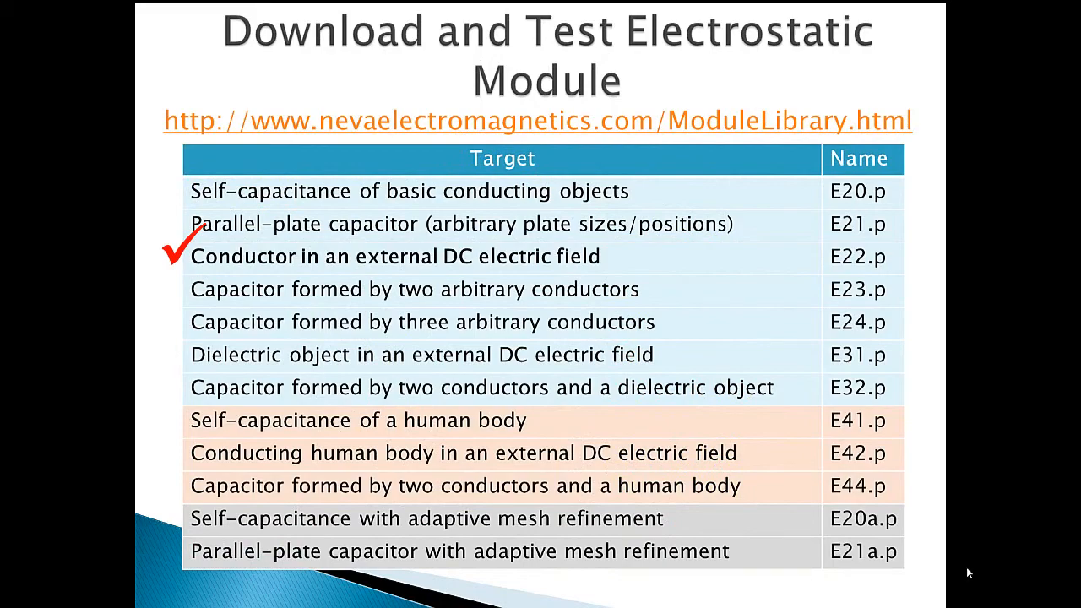